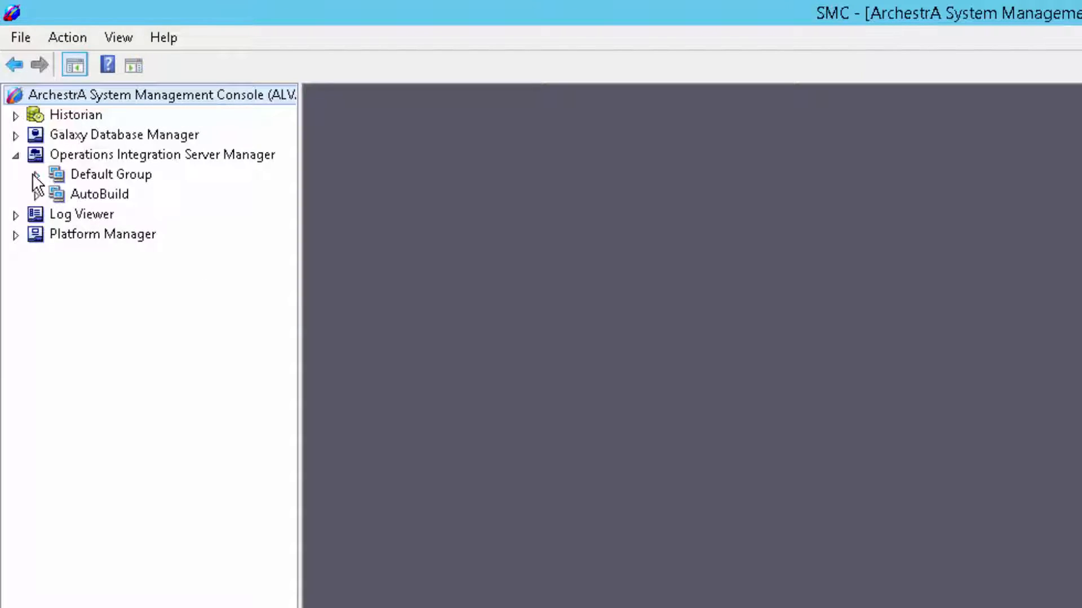
Expand the Default Group hierarchy and open PLC2 under the L63 backplane
{"action": "left_click", "coordinate": [36, 174]}
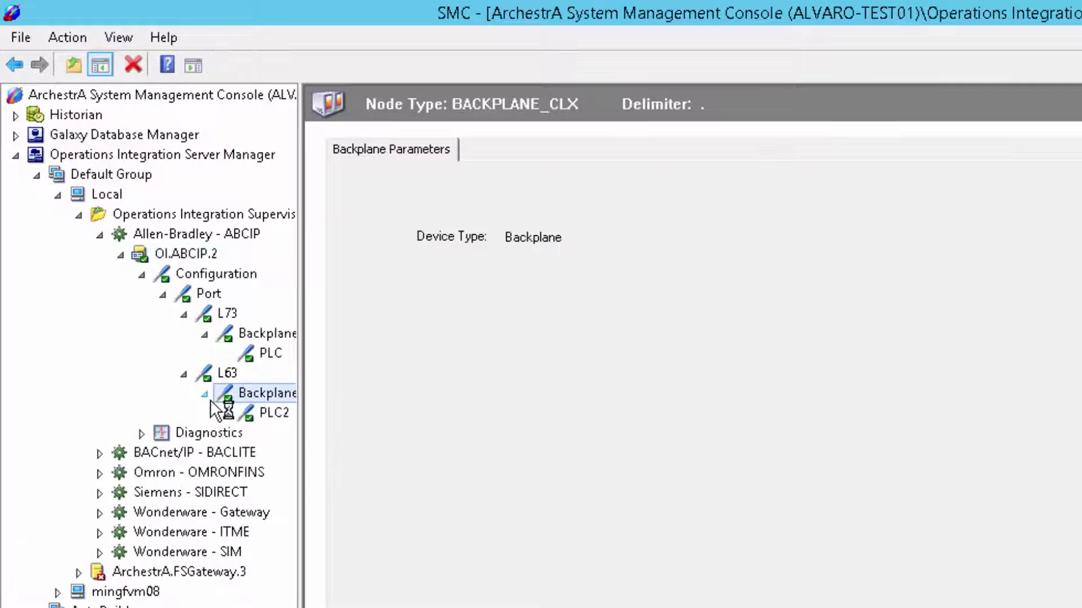
{"action": "left_click", "coordinate": [234, 54]}
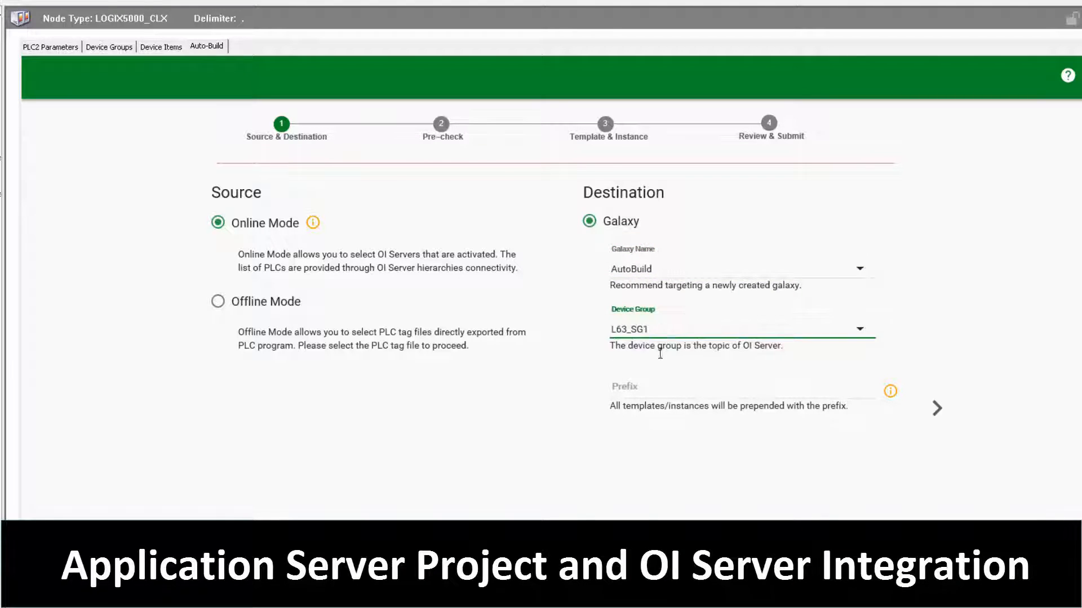
Enter prefix 'aa', review the PHASE template's attributes, and advance to build start
{"action": "type", "text": "aa"}
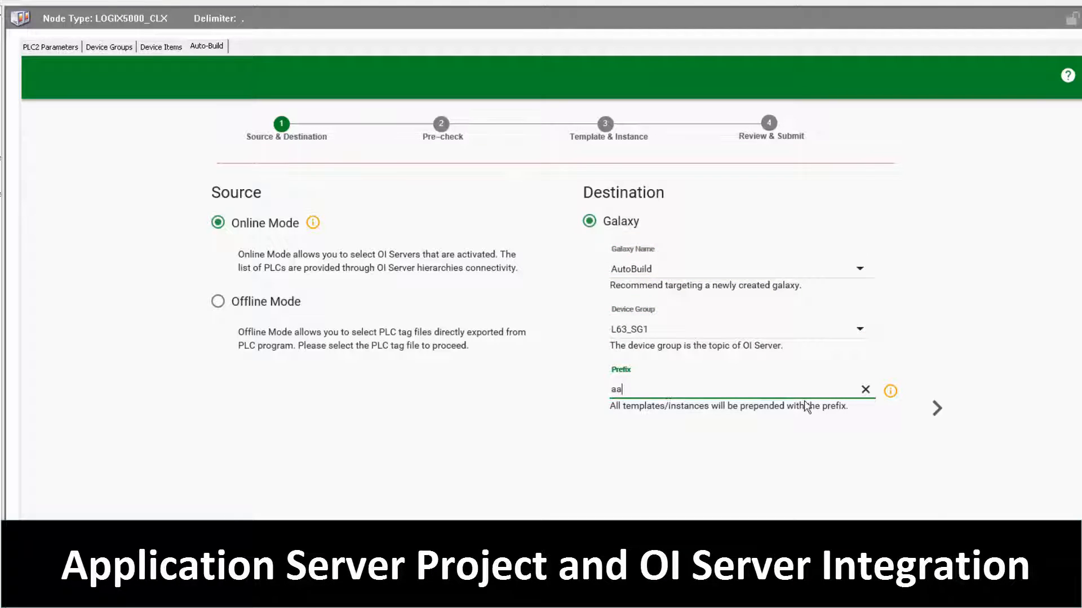
{"action": "left_click", "coordinate": [936, 408]}
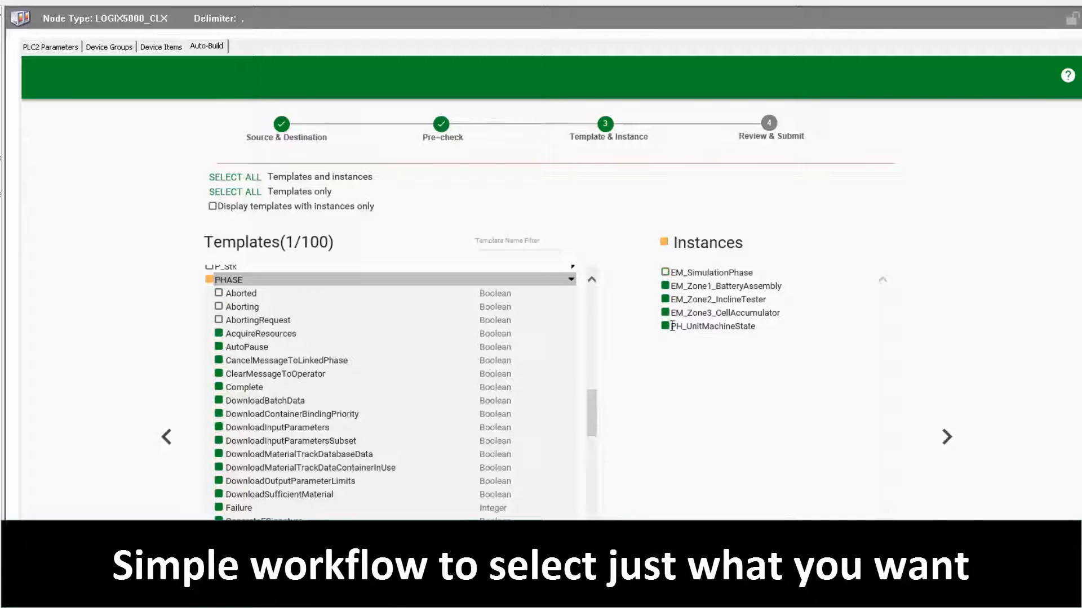
{"action": "left_click", "coordinate": [946, 437]}
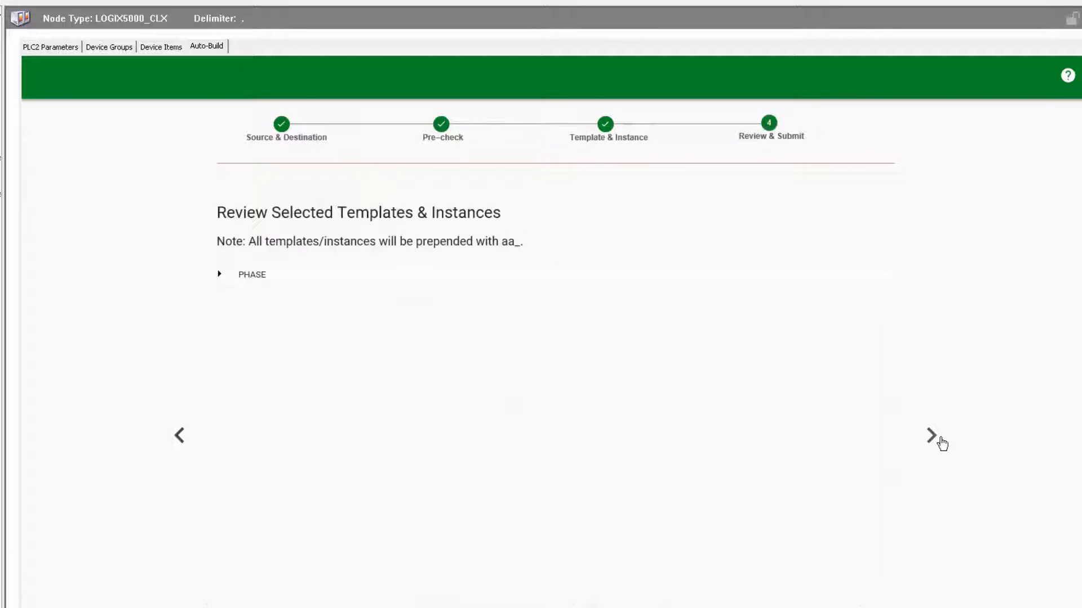
{"action": "left_click", "coordinate": [219, 274]}
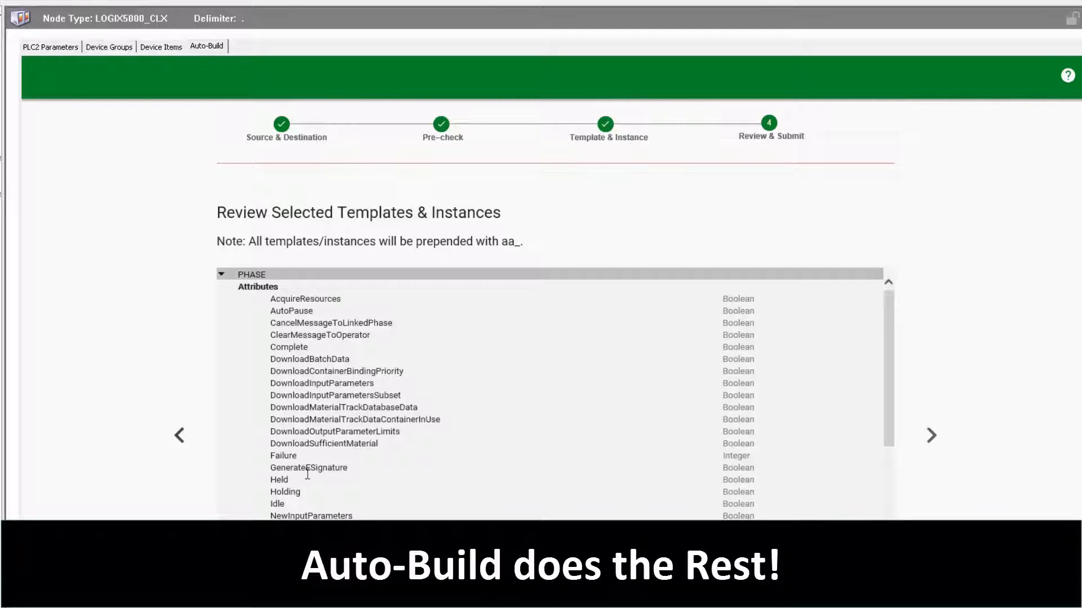
{"action": "left_click", "coordinate": [931, 436]}
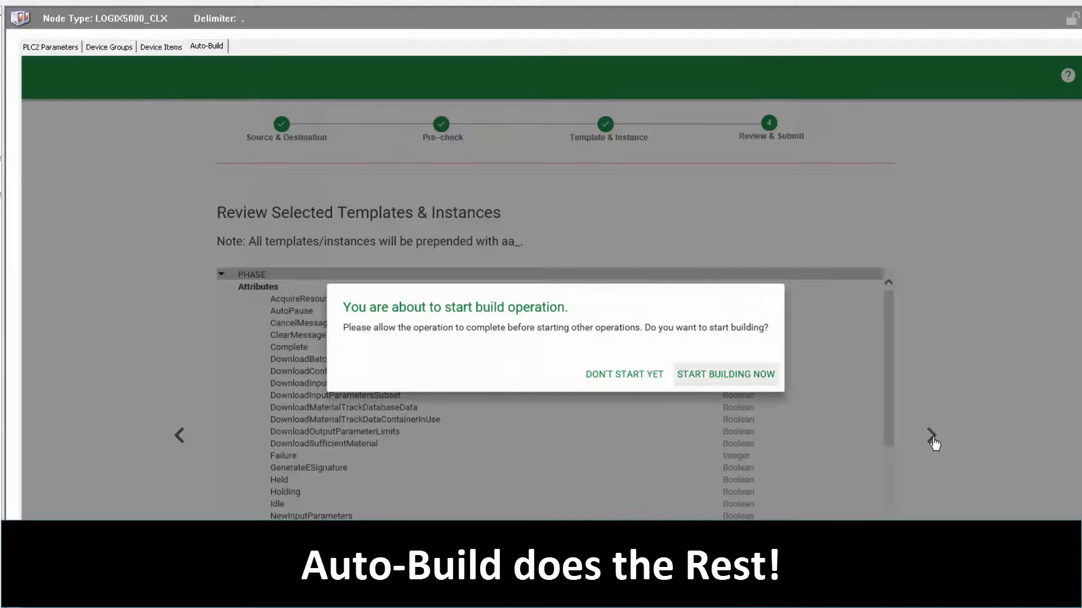
Start building the PLC2 objects now and dismiss the Build Completed message
{"action": "left_click", "coordinate": [725, 374]}
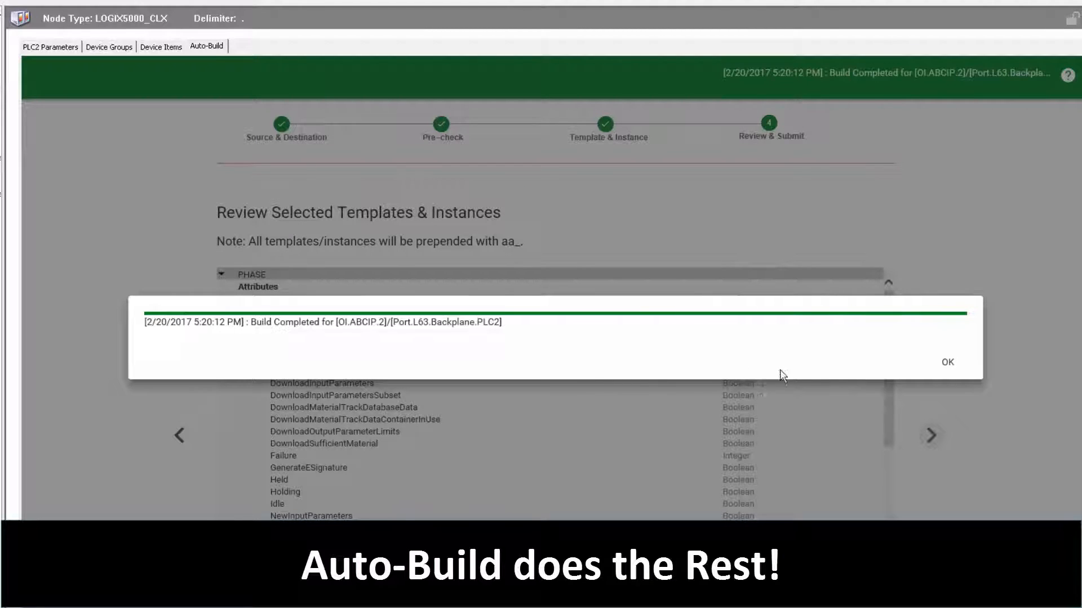
{"action": "left_click", "coordinate": [947, 362]}
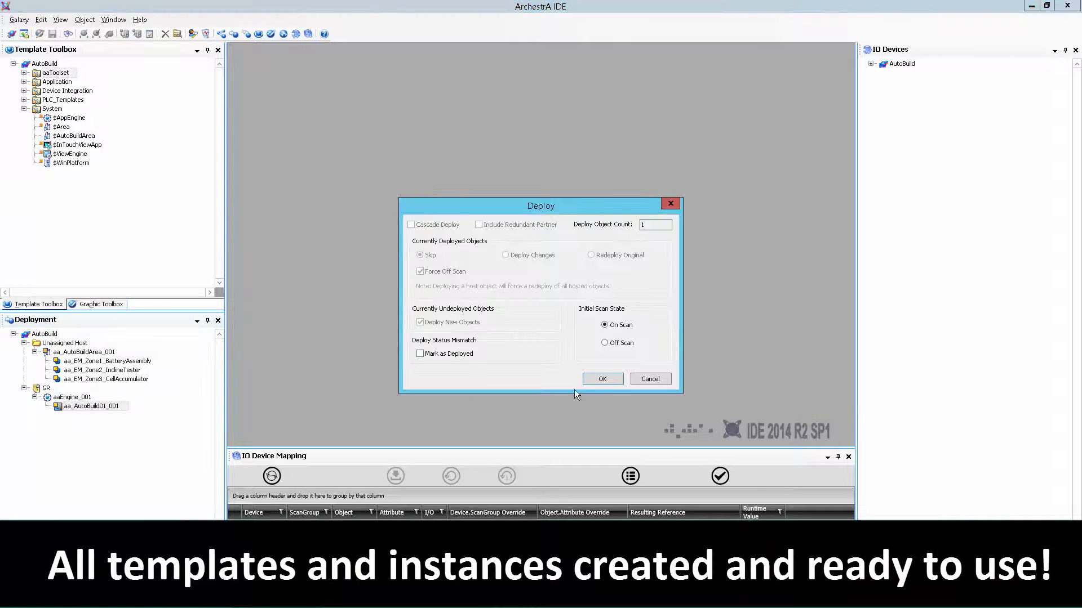
Deploy the aa_AutoBuildDI_001 object and close the finished deployment progress
{"action": "left_click", "coordinate": [601, 379]}
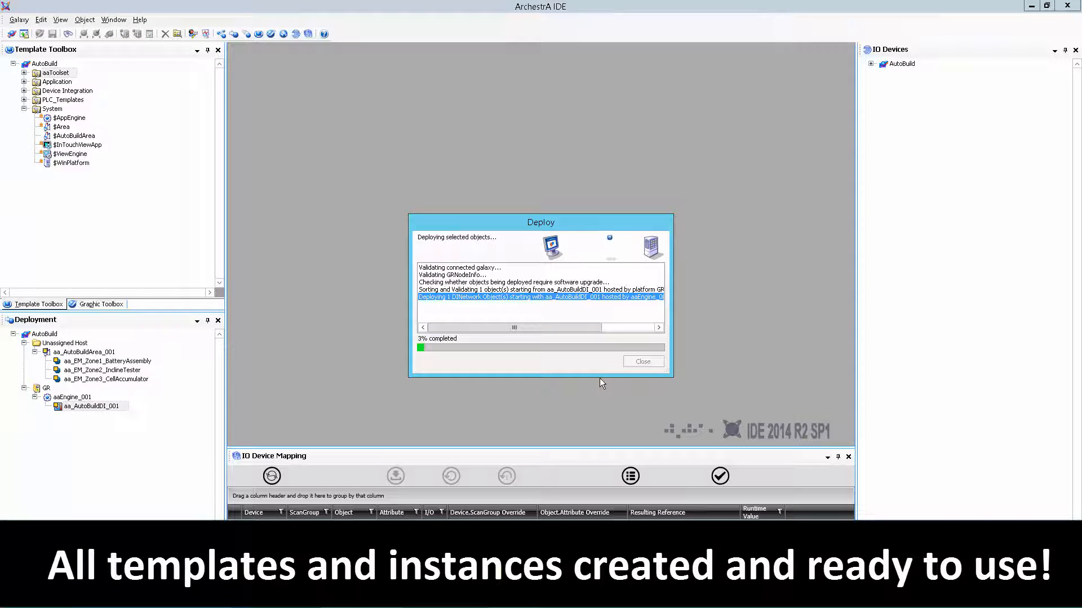
{"action": "left_click", "coordinate": [641, 360]}
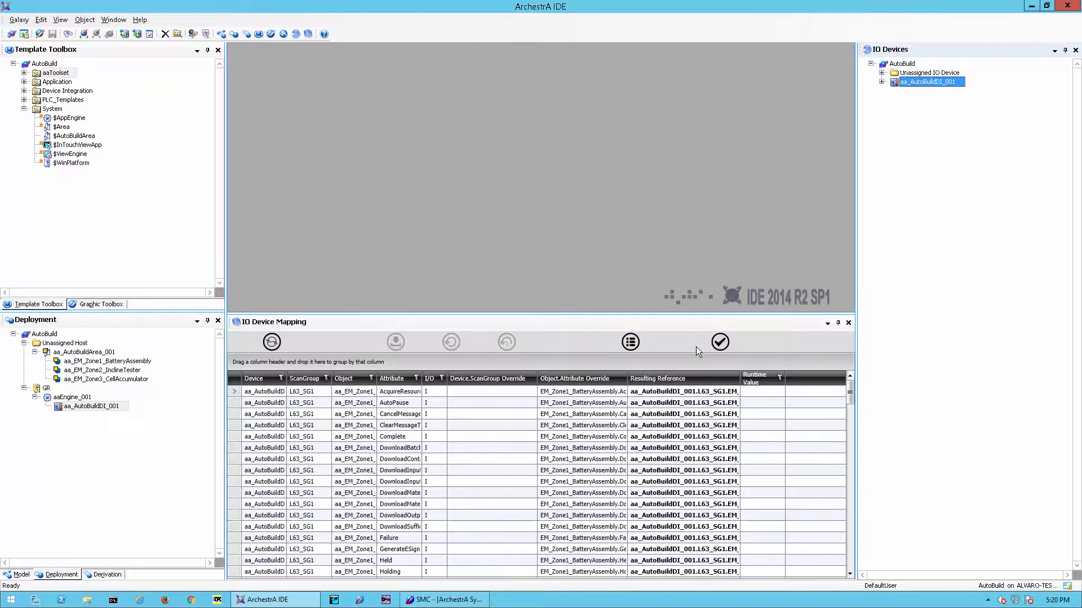
Validate the 132 IO device references in the mapping grid
{"action": "left_click", "coordinate": [719, 342]}
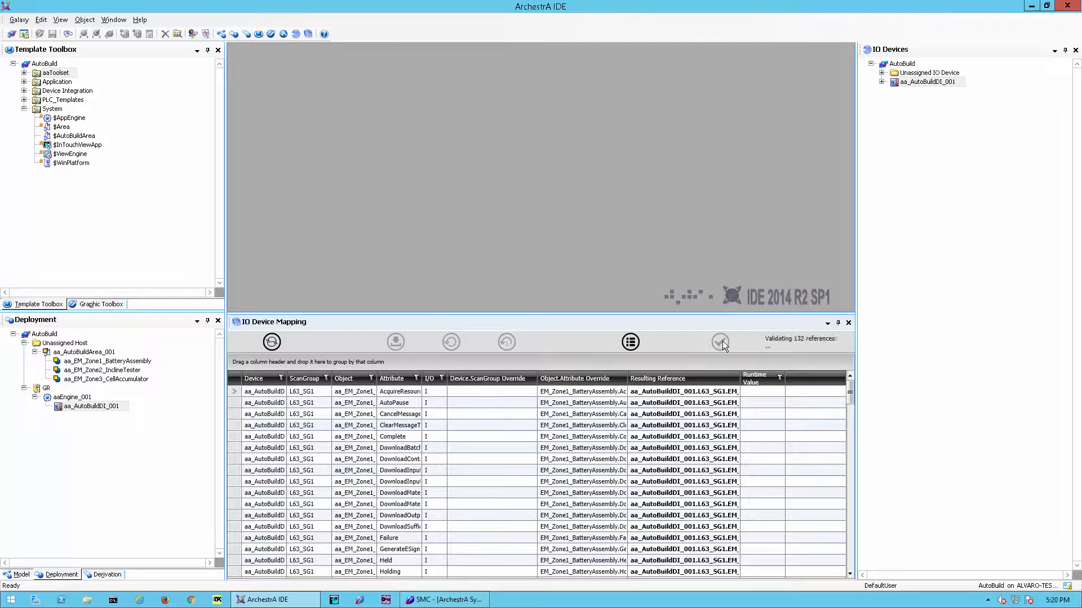
{"action": "left_click", "coordinate": [719, 342]}
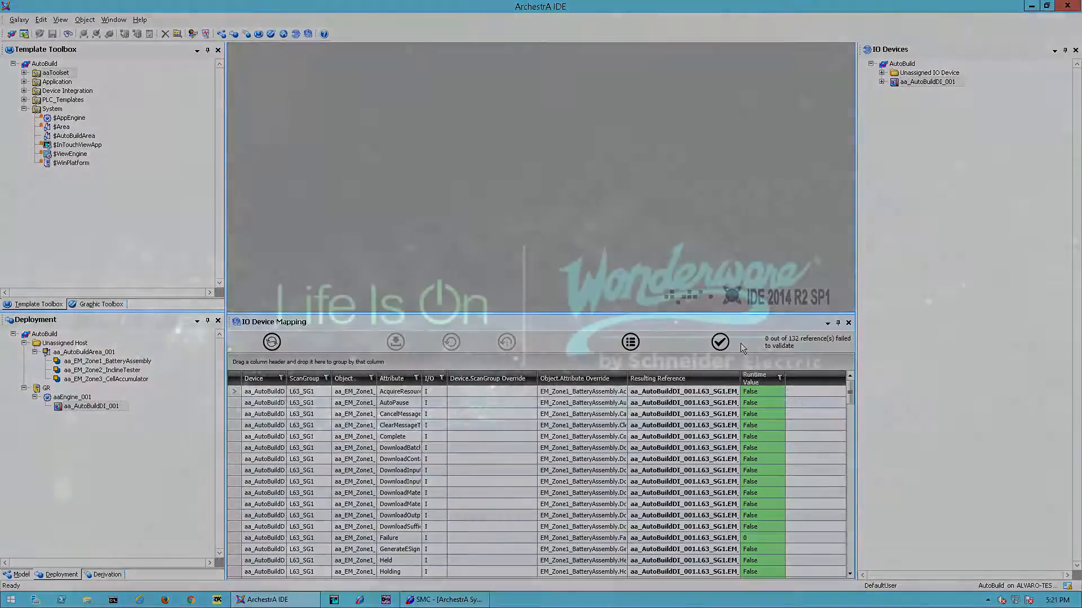